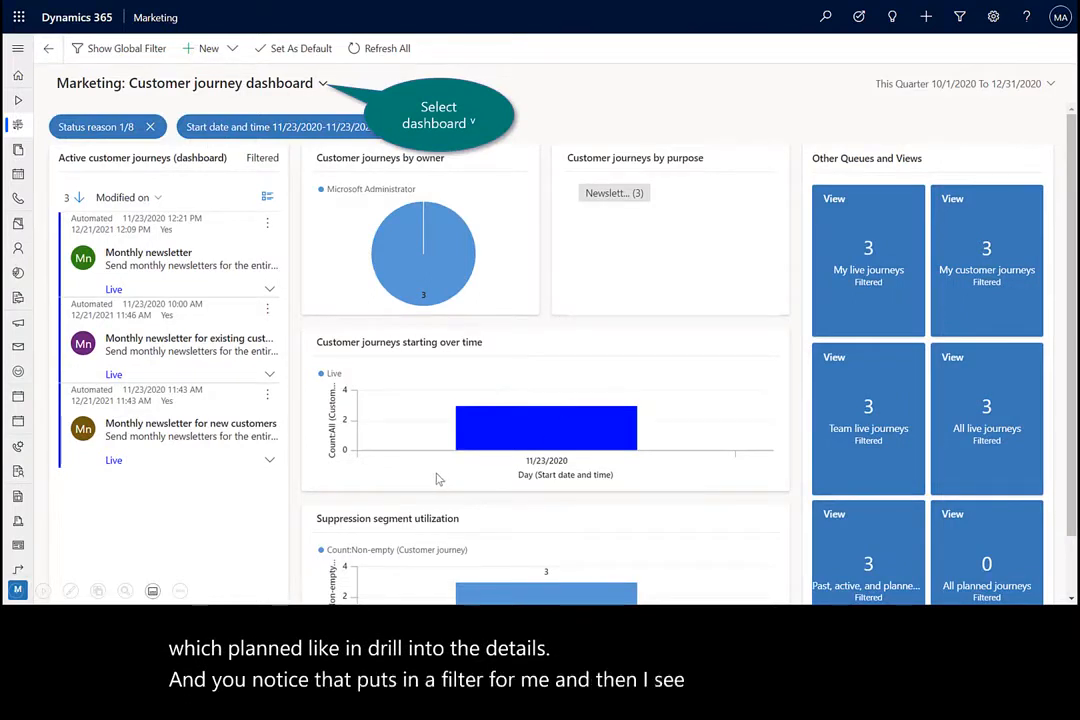
pyautogui.moveTo(294, 238)
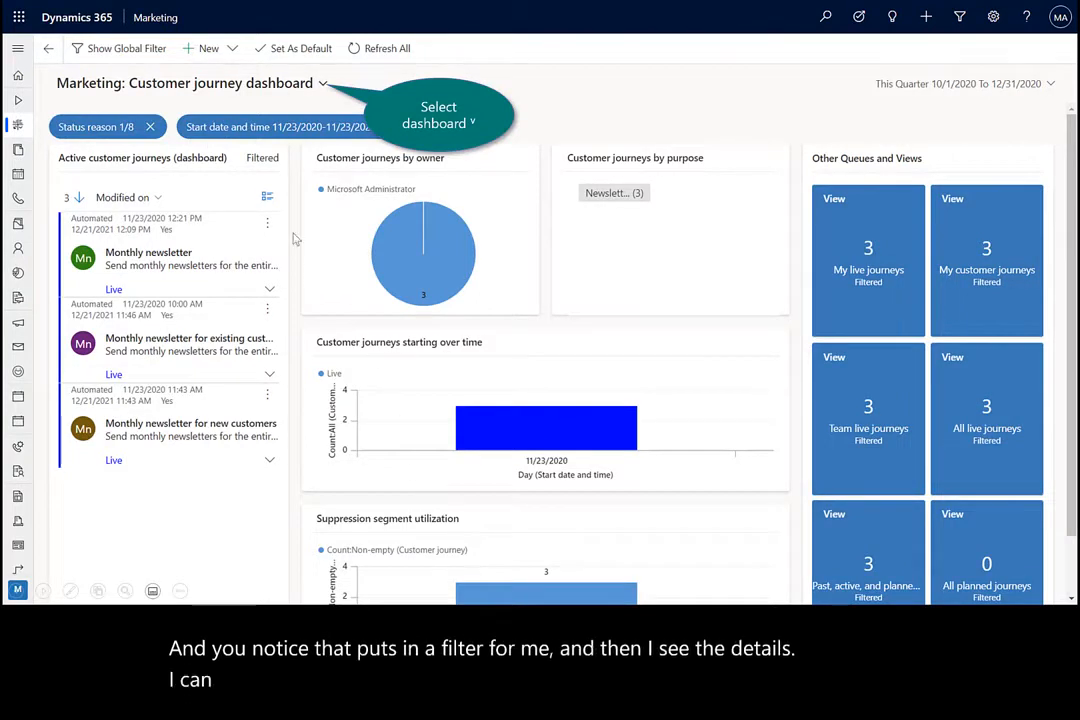
# Switch the dashboard selector to Marketing: Email marketing dashboard
pyautogui.click(325, 83)
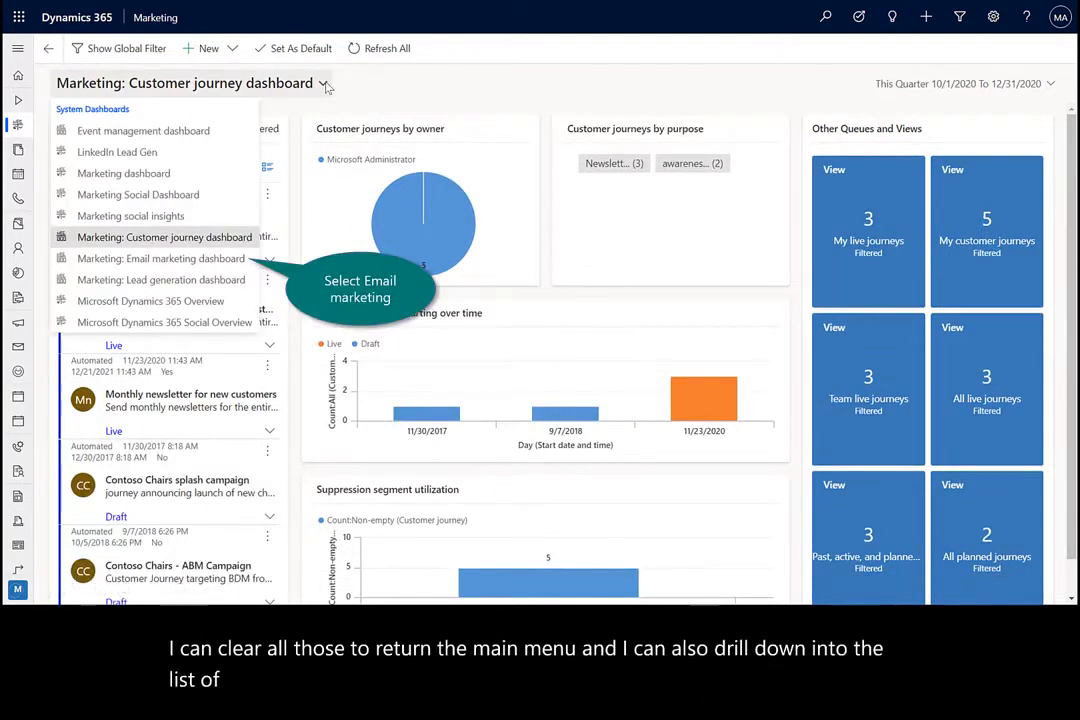
pyautogui.moveTo(197, 265)
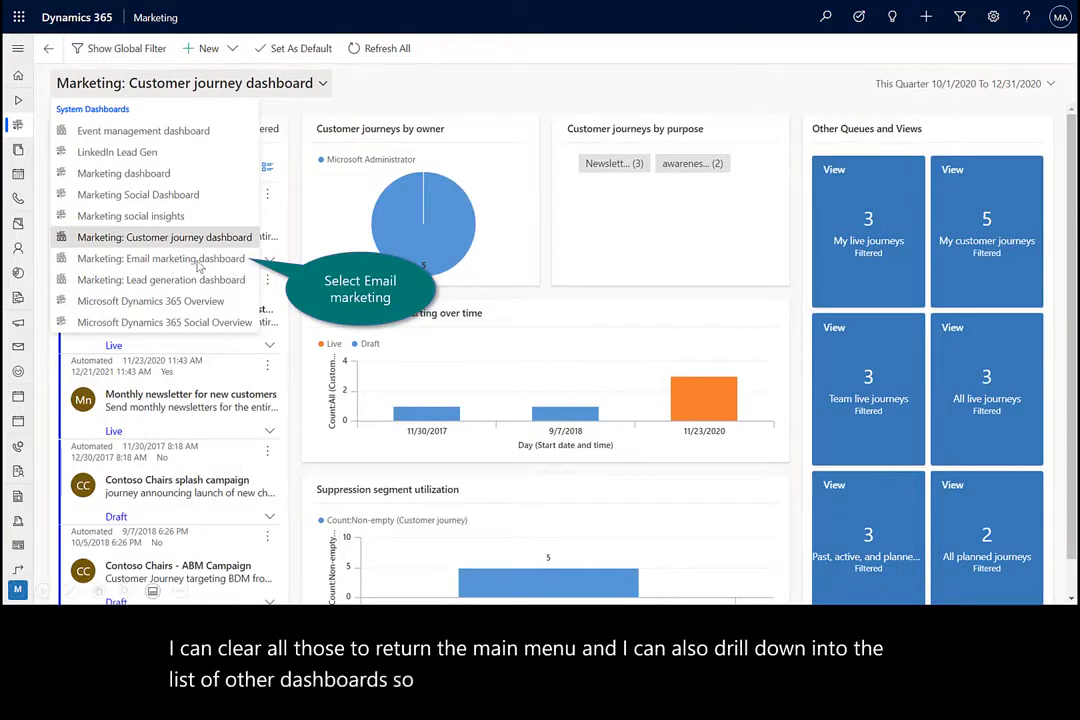
pyautogui.click(161, 258)
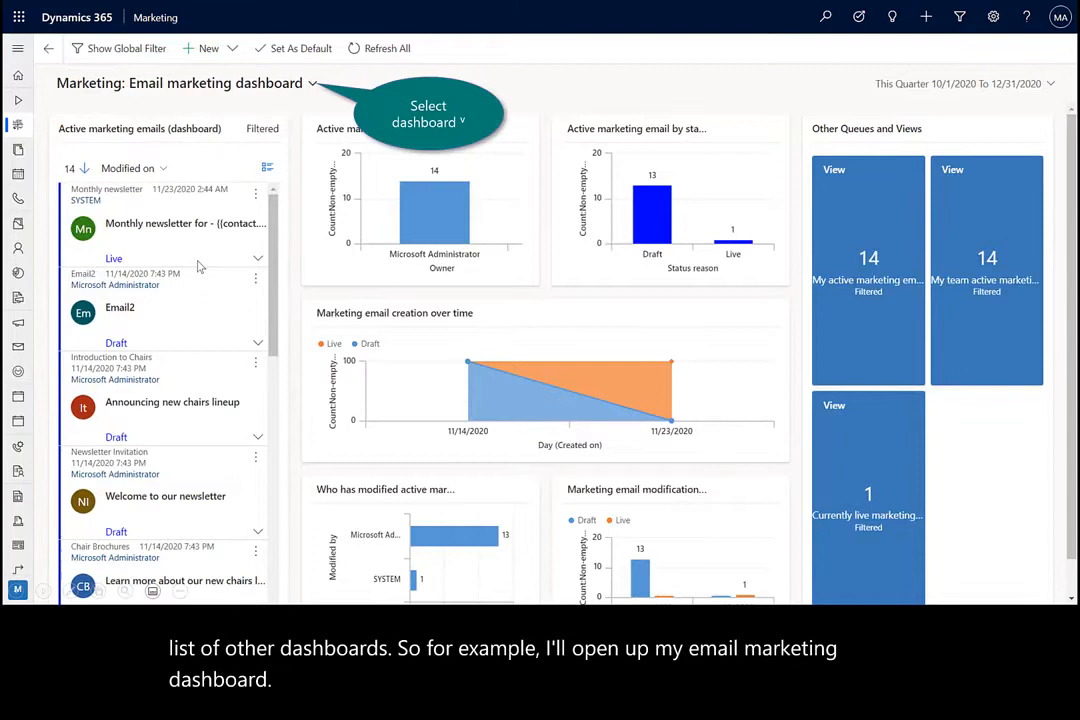
# Switch the dashboard selector to the Lead generation dashboard
pyautogui.click(313, 83)
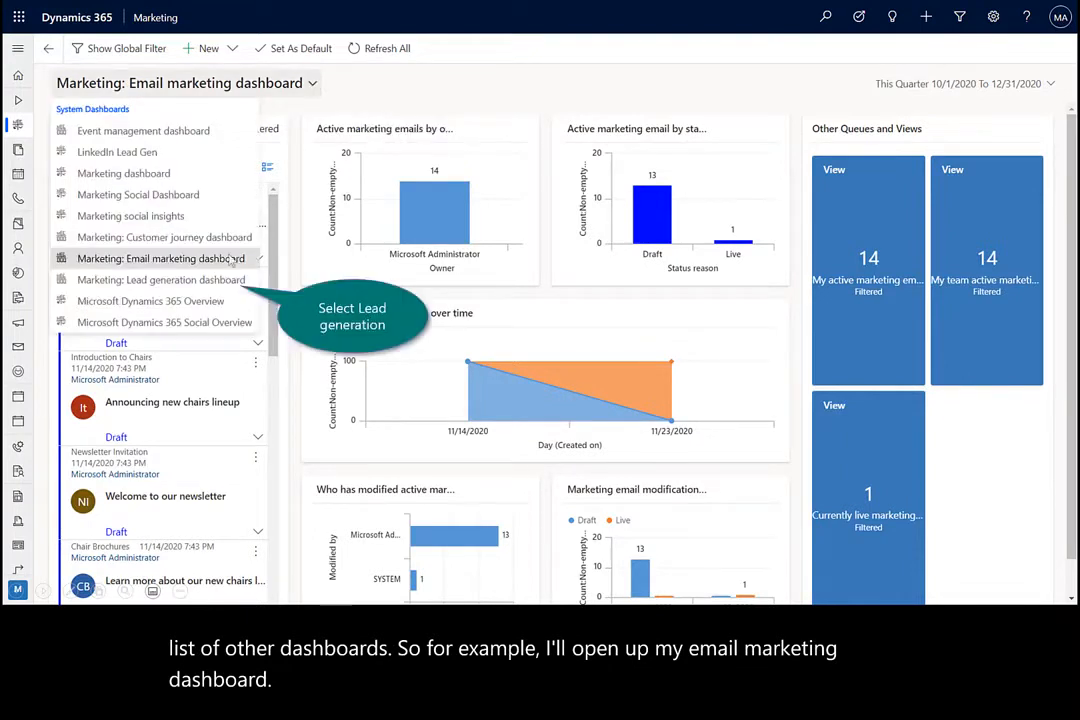
pyautogui.click(161, 279)
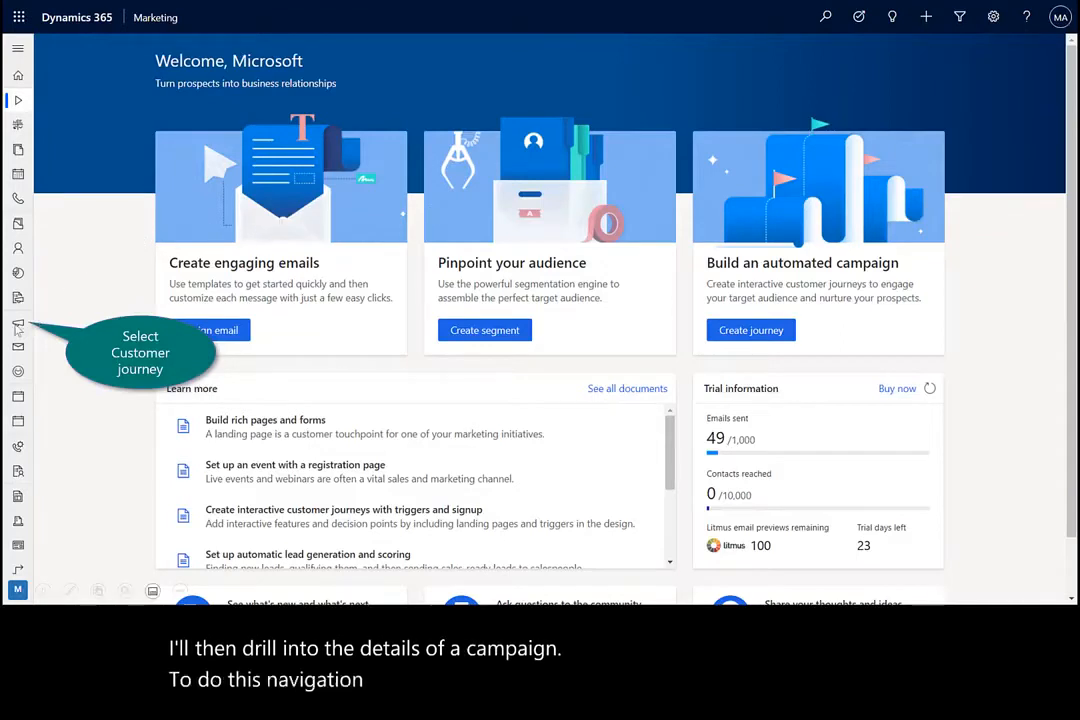
# Open Monthly newsletter for existing customers and select its Send an email tile
pyautogui.click(17, 322)
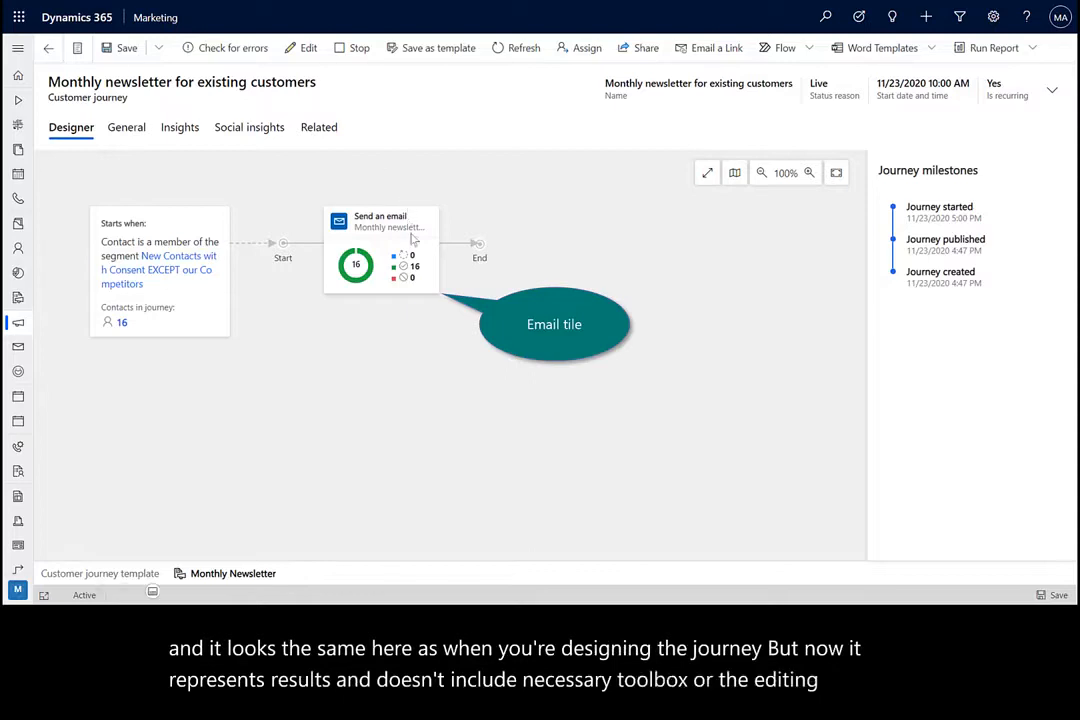
pyautogui.click(380, 250)
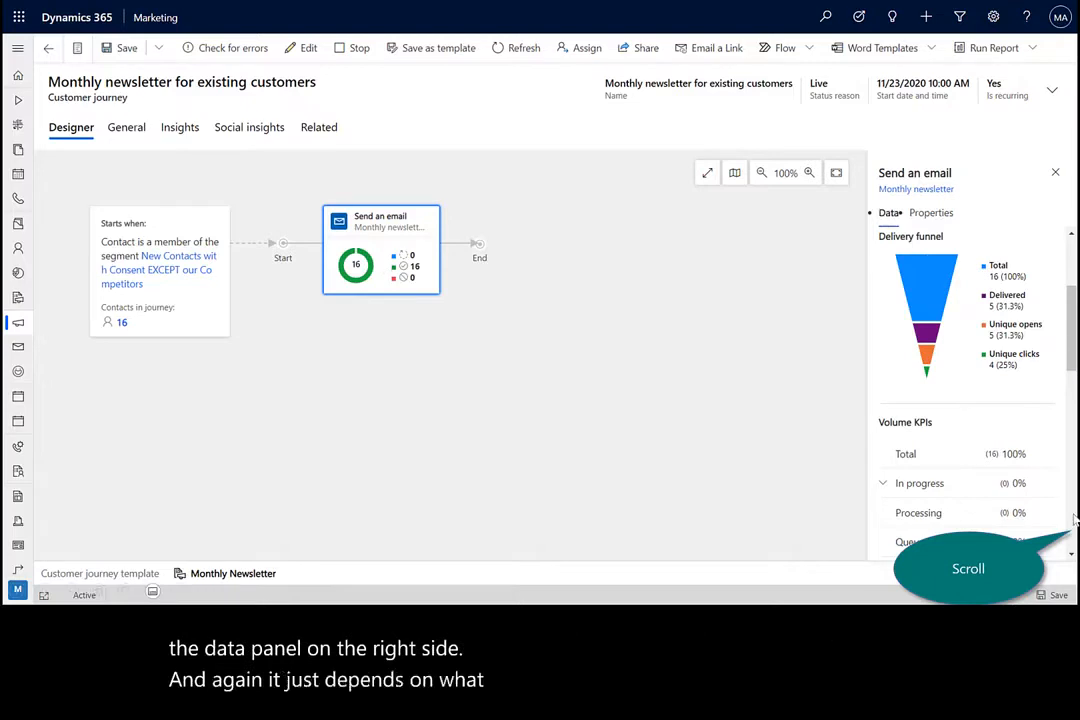
# Scroll the email tile's data panel to Delivery KPIs and open the detailed statistics
pyautogui.scroll(-3)
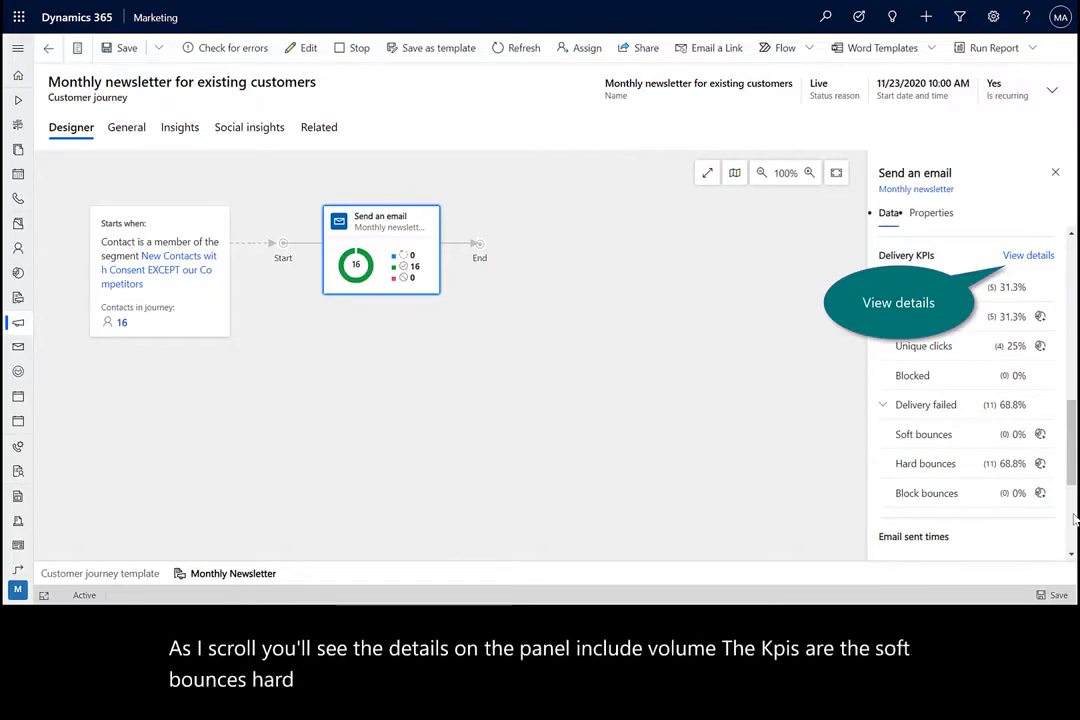
pyautogui.click(1028, 255)
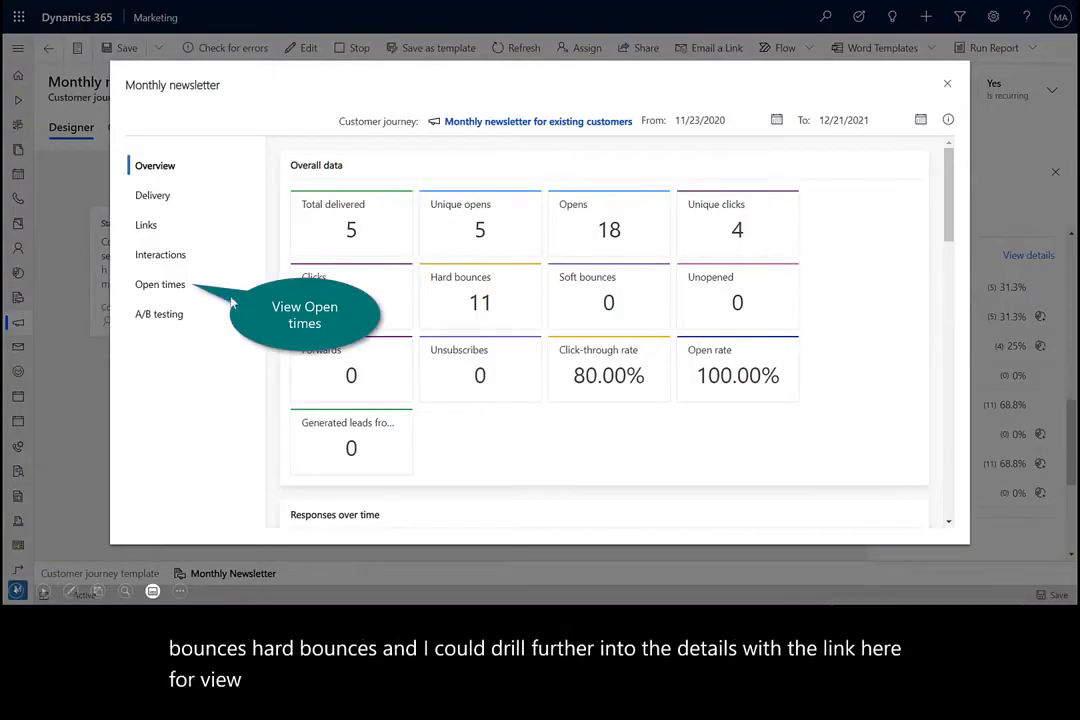
pyautogui.moveTo(487, 135)
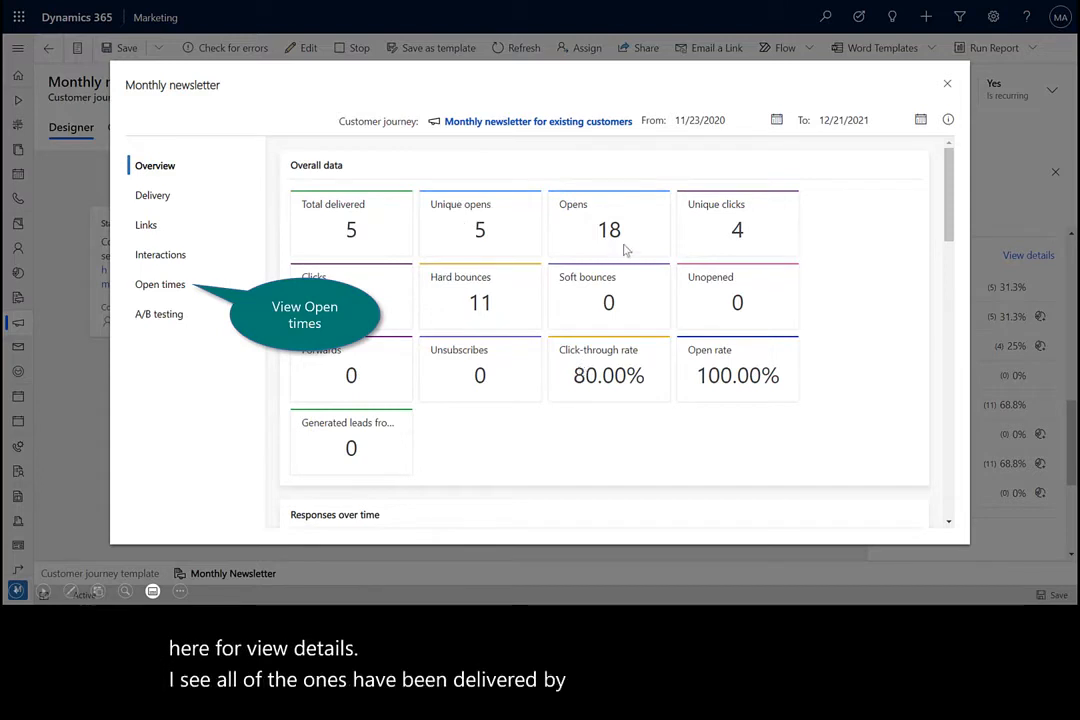
pyautogui.moveTo(752, 367)
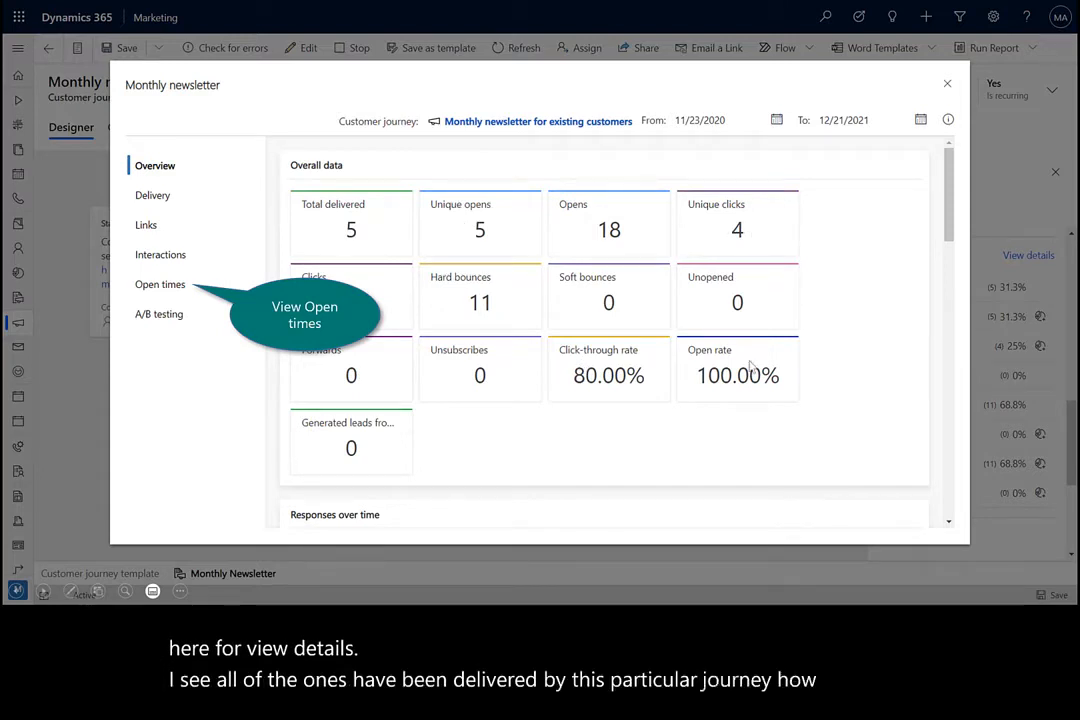
pyautogui.moveTo(652, 397)
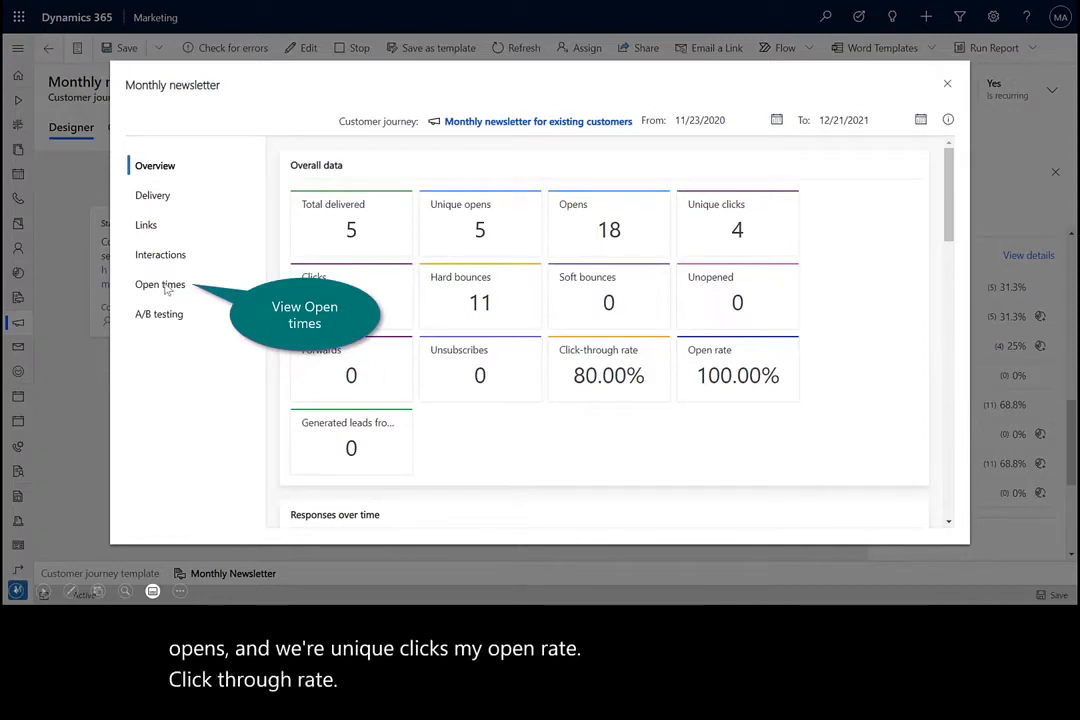
# Show the Open times heatmap in the newsletter's detailed statistics
pyautogui.click(160, 285)
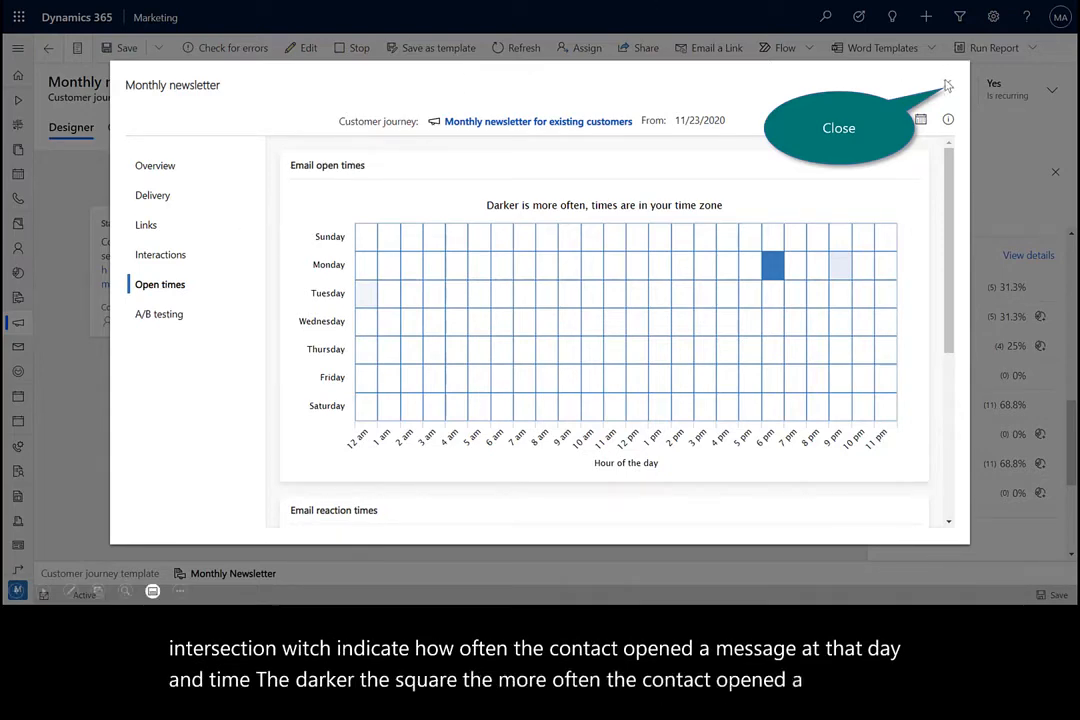
# Close the newsletter's detailed email statistics dialog
pyautogui.click(947, 84)
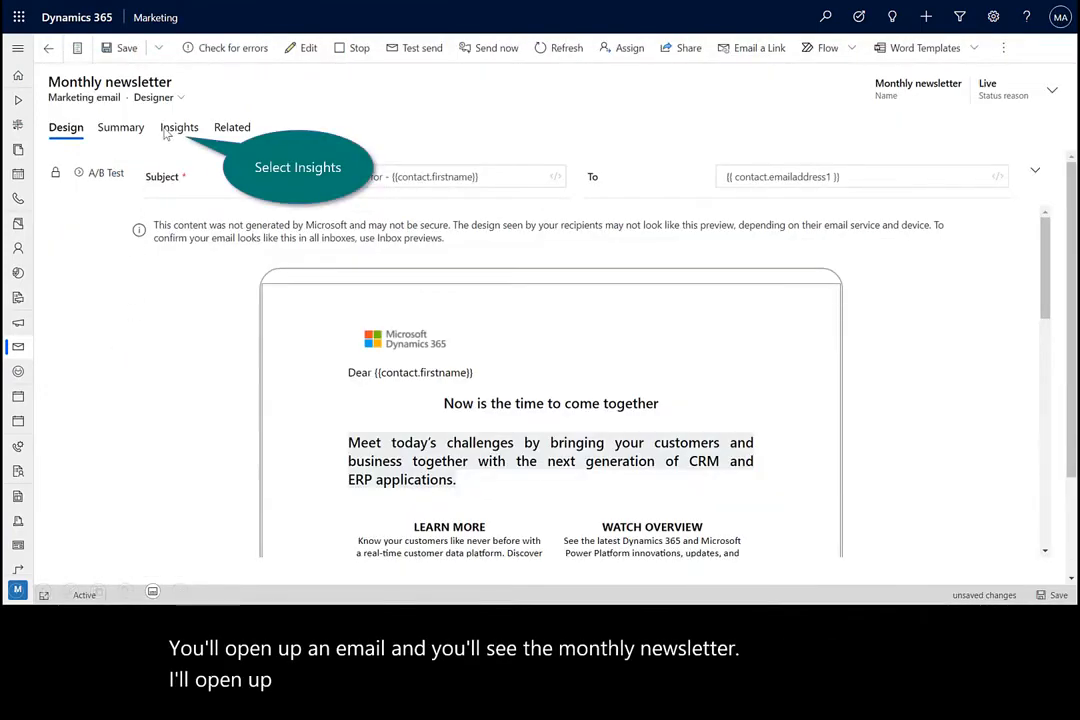
# Open the email's Insights tab and view its Interactions timeline
pyautogui.click(179, 127)
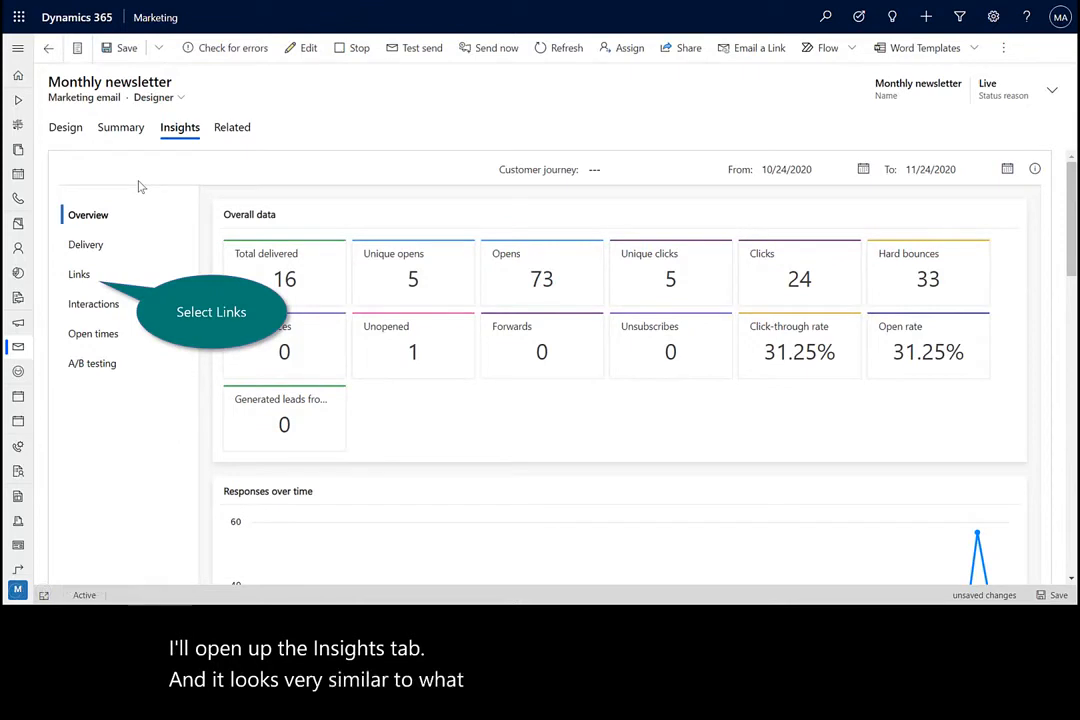
pyautogui.moveTo(85, 222)
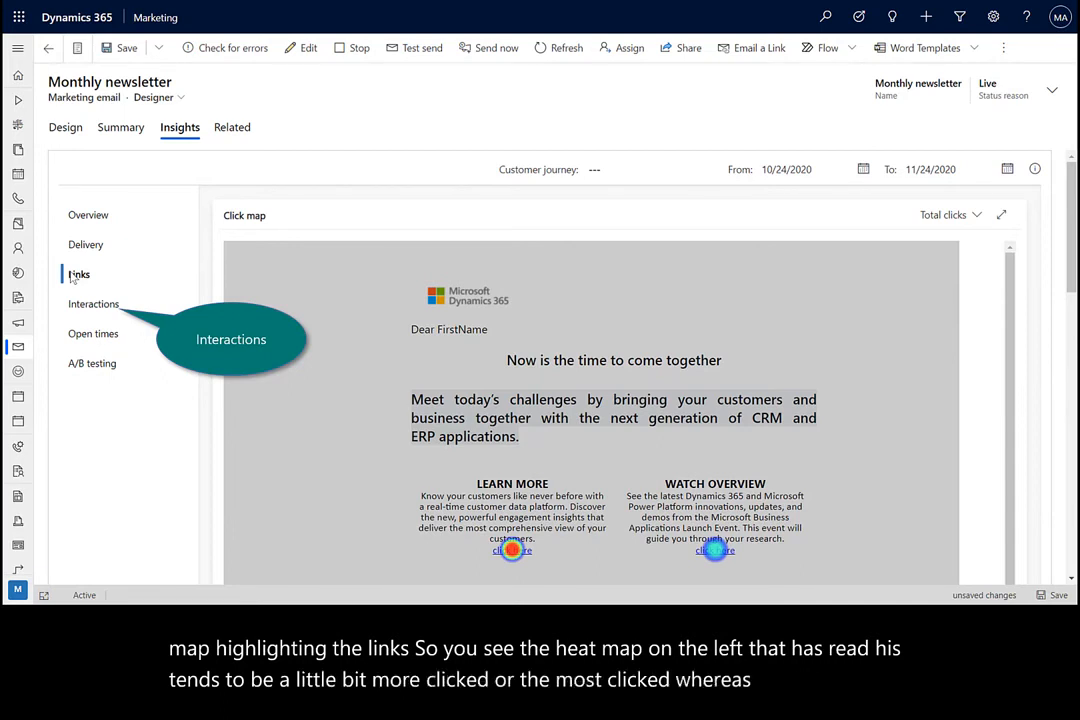
pyautogui.moveTo(103, 320)
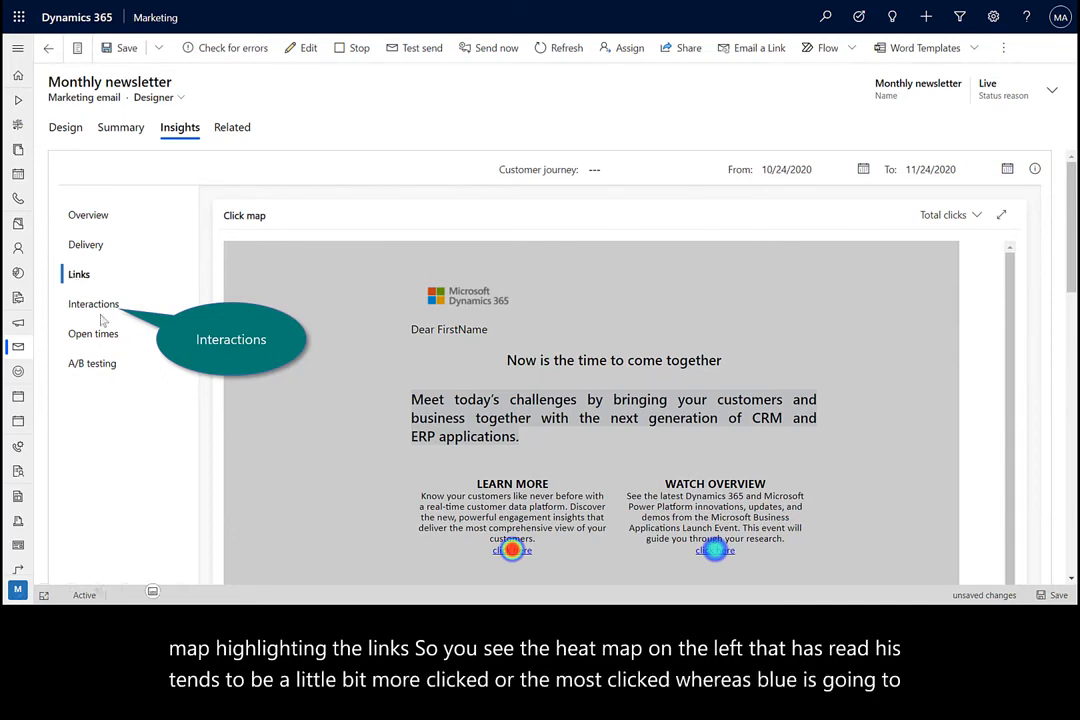
pyautogui.click(93, 304)
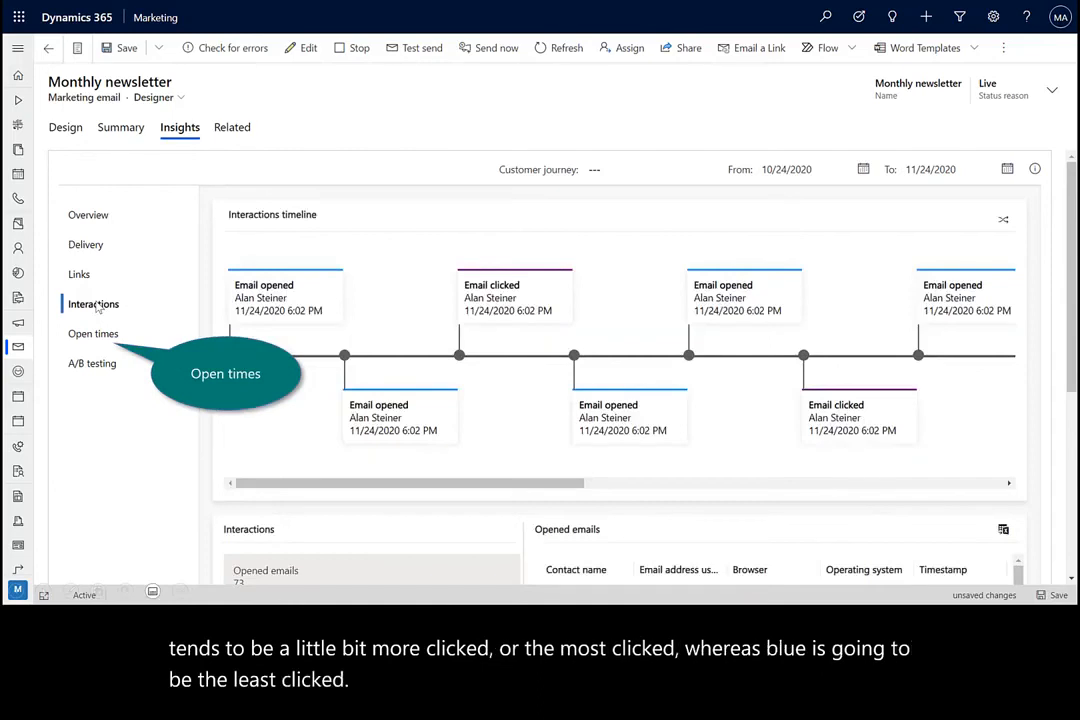